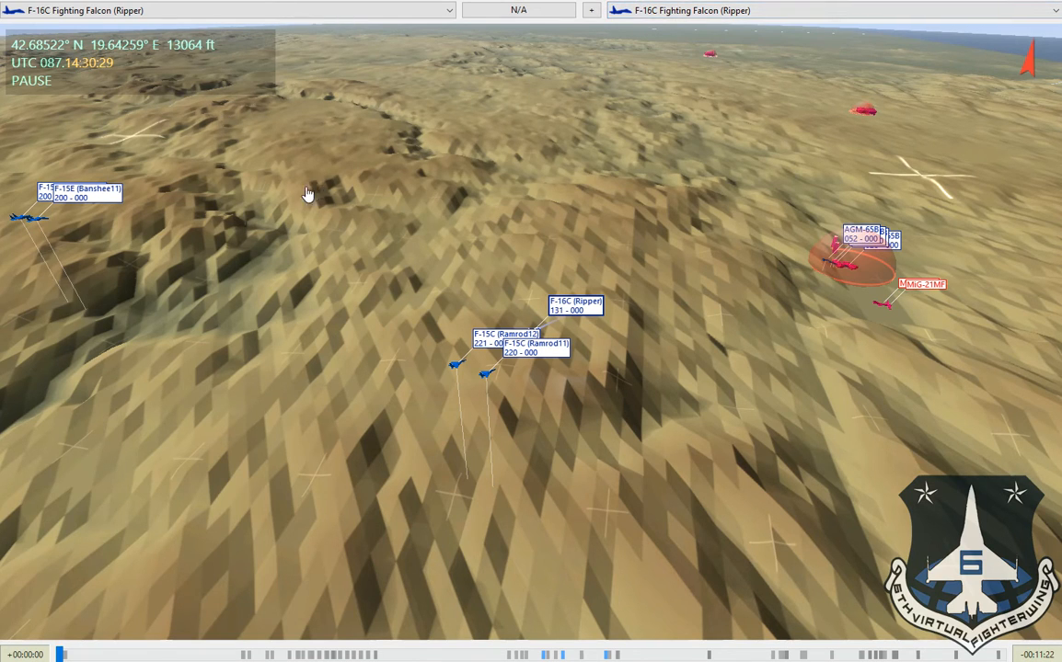
mouse_move(448, 353)
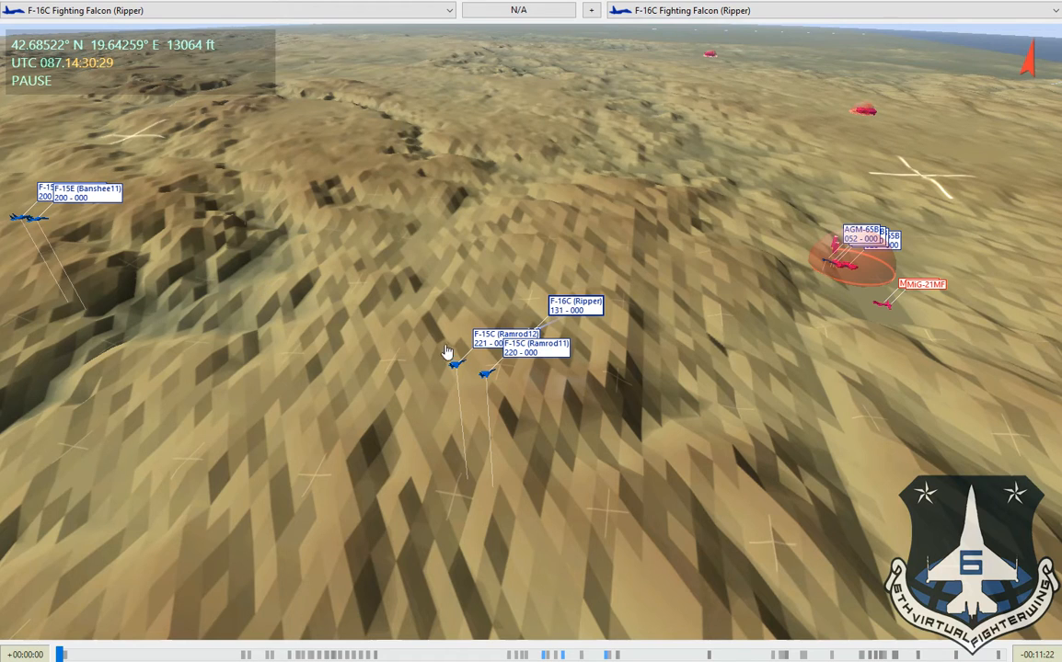
mouse_move(427, 204)
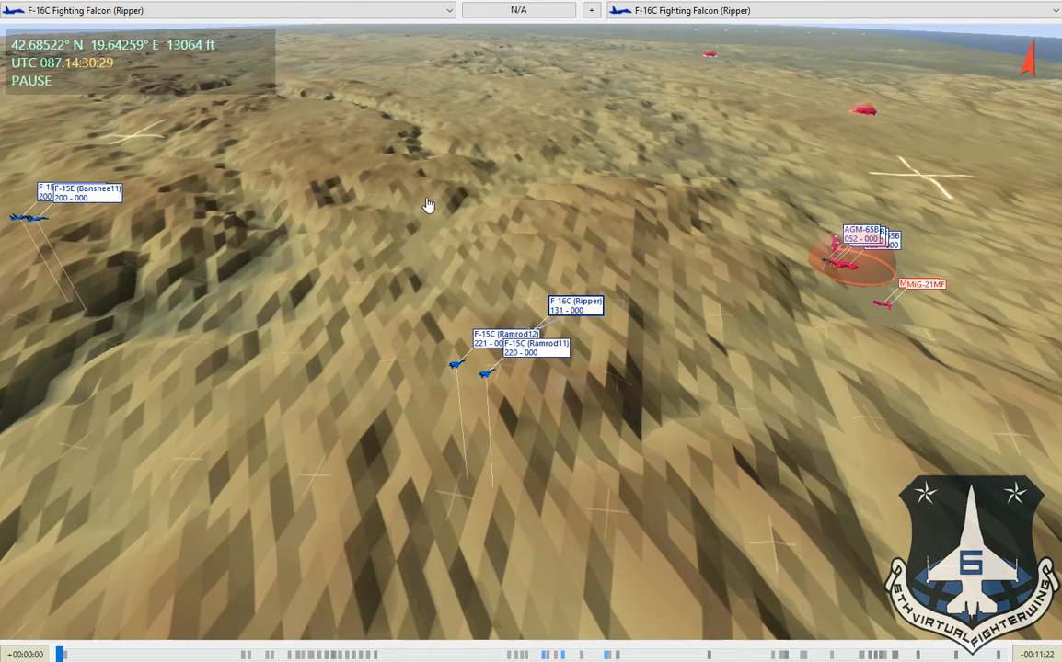
mouse_move(74, 649)
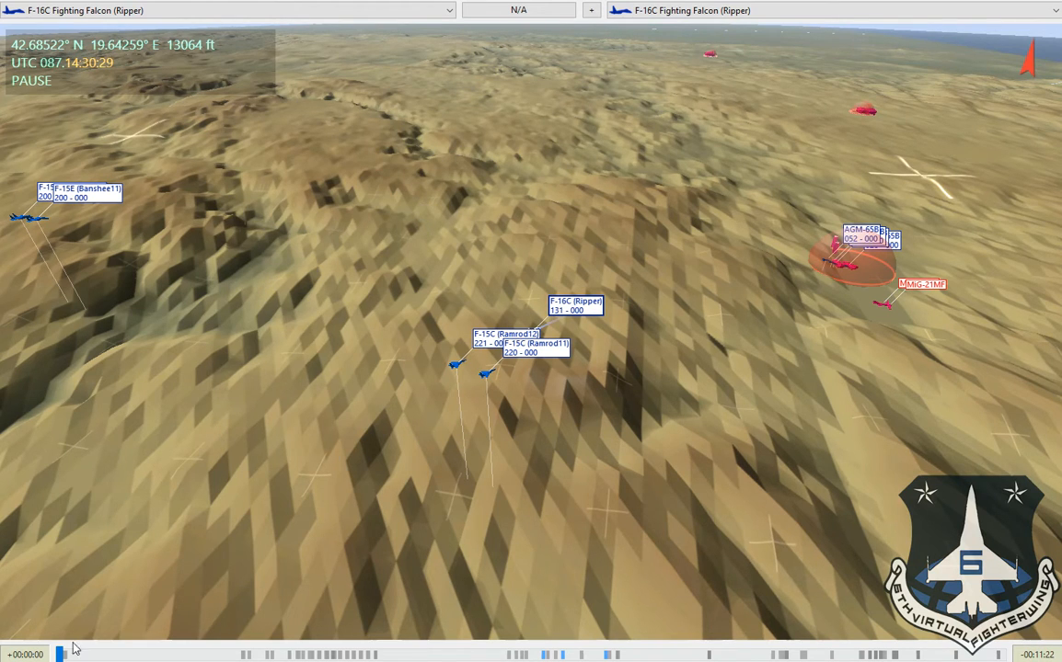
mouse_move(159, 566)
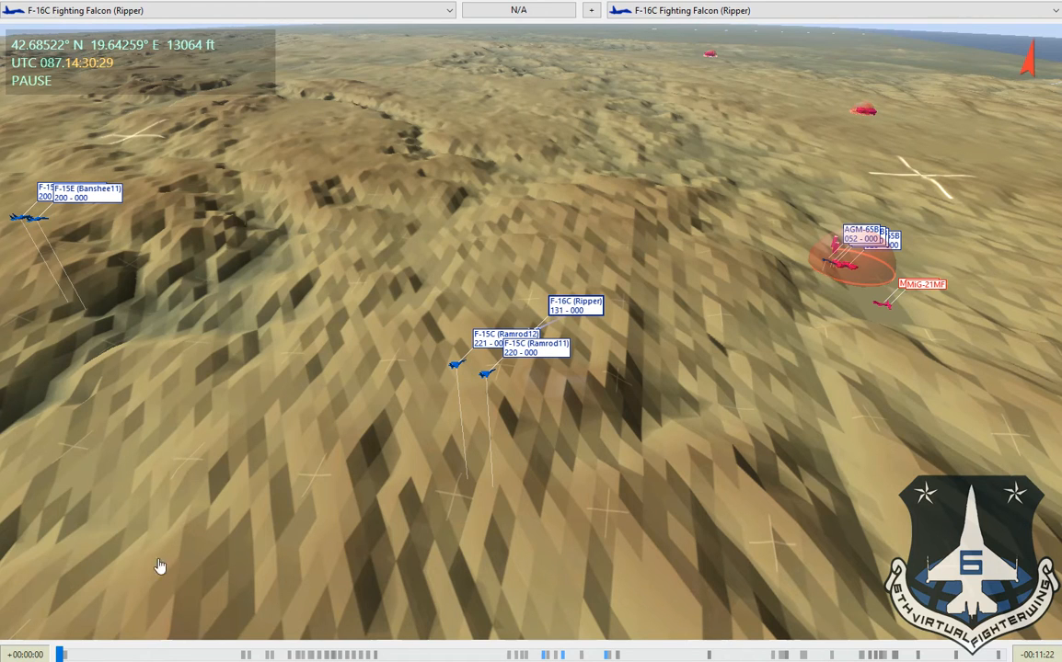
mouse_move(299, 380)
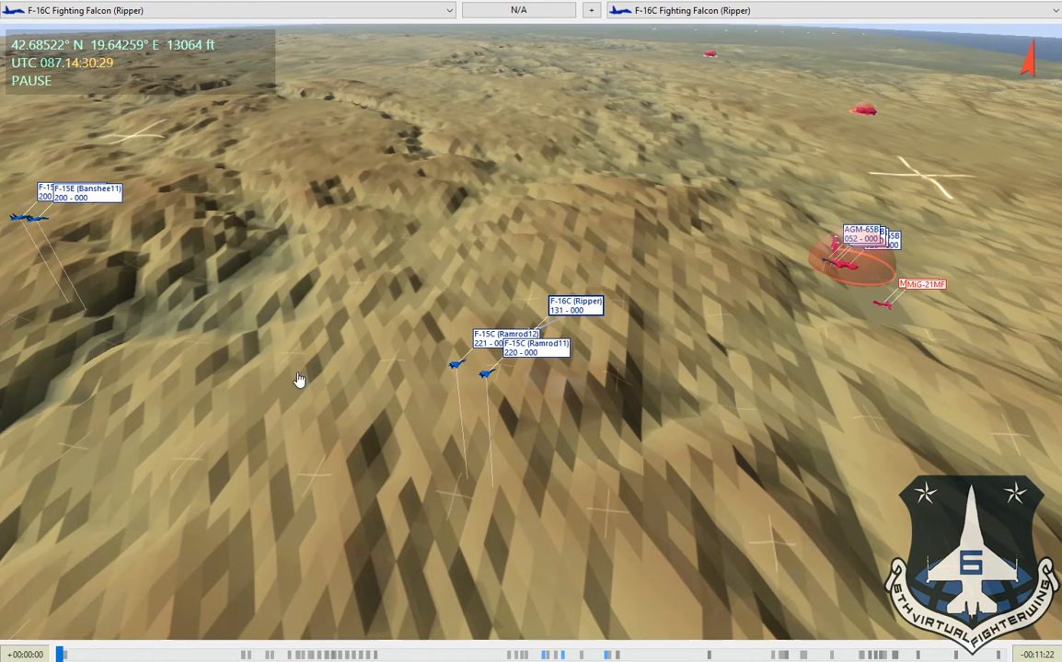
mouse_move(805, 282)
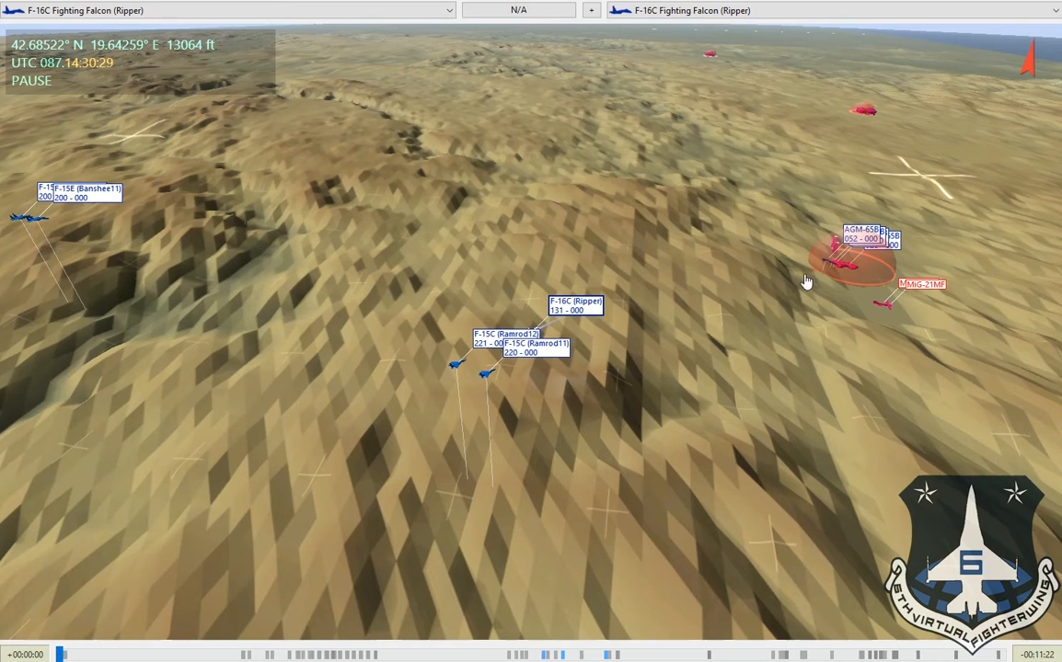
mouse_move(726, 305)
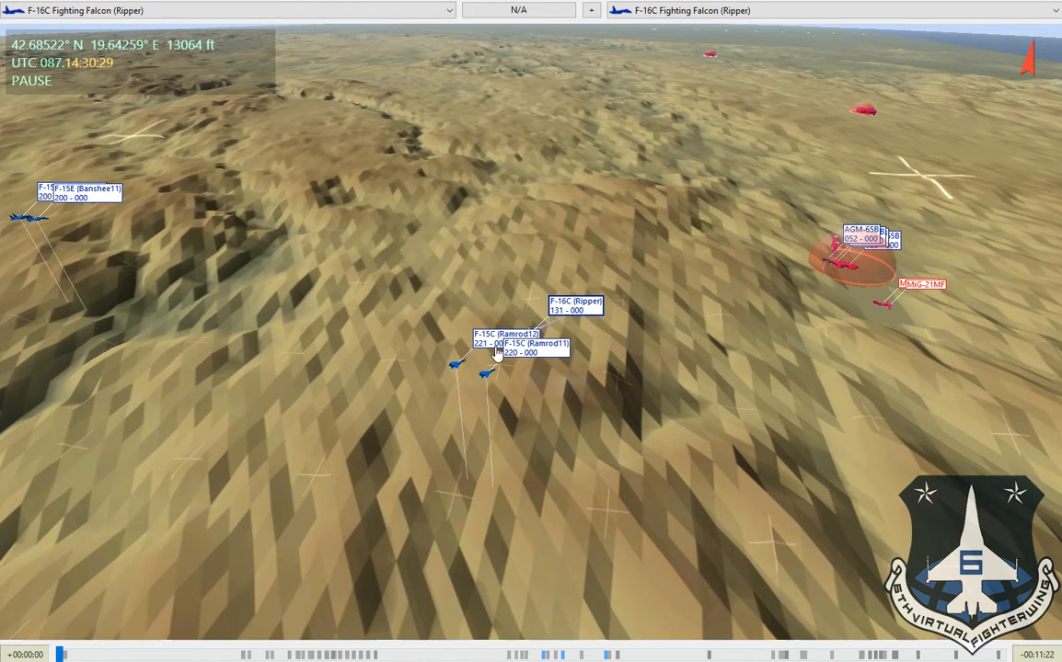
mouse_move(399, 341)
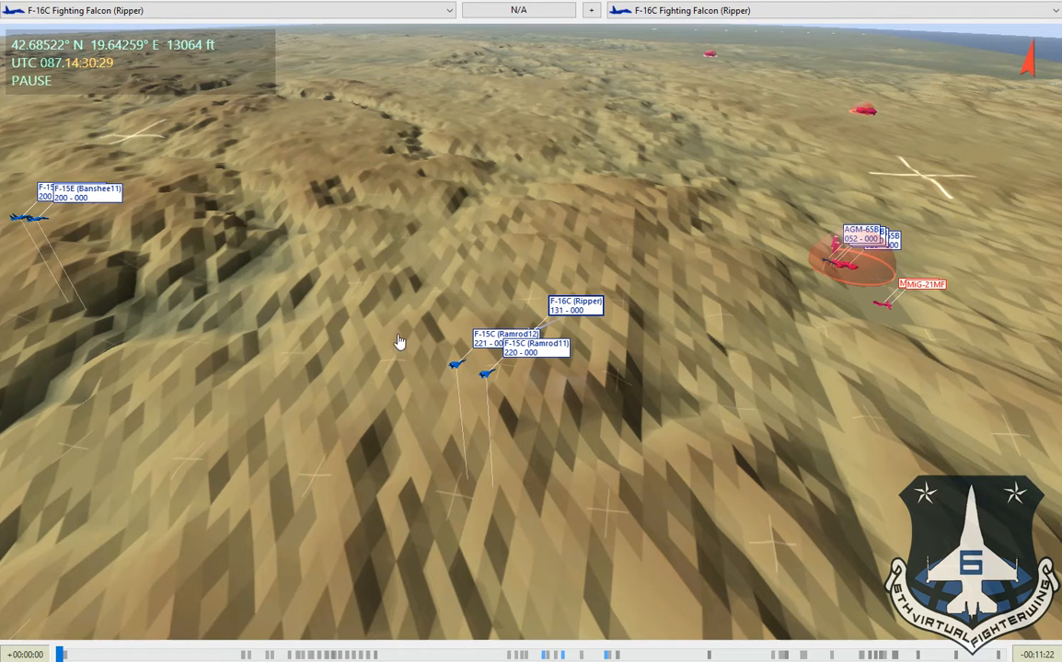
mouse_move(246, 503)
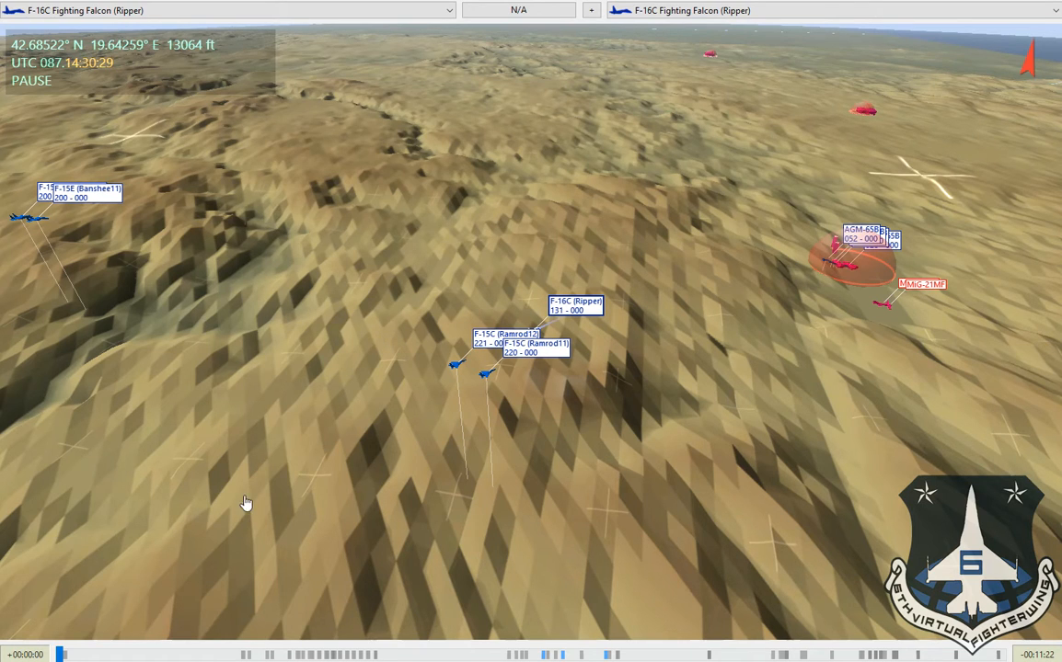